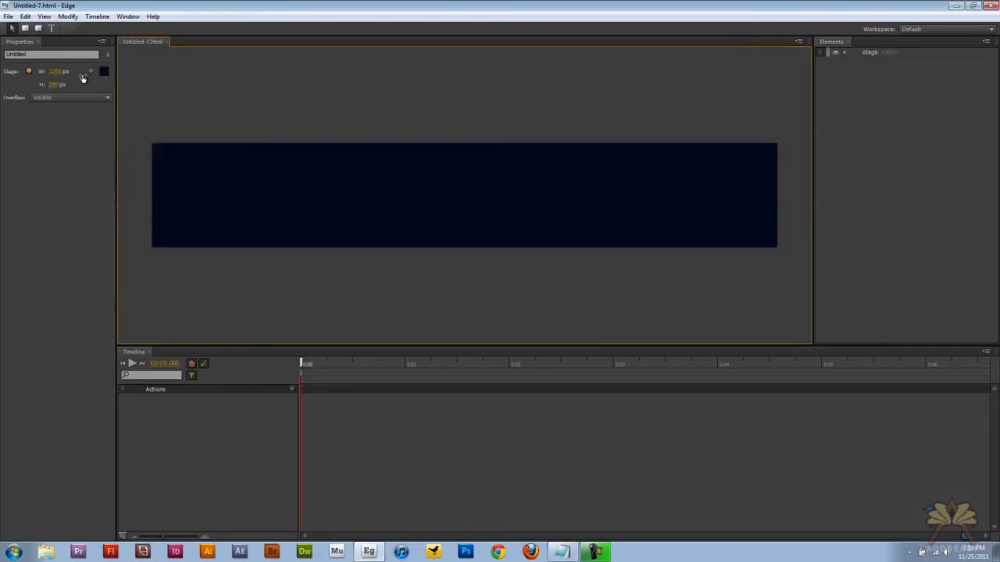
# - Import the adobeasy logo and adobeasy_character monkey images onto the banner stage
pyautogui.click(8, 16)
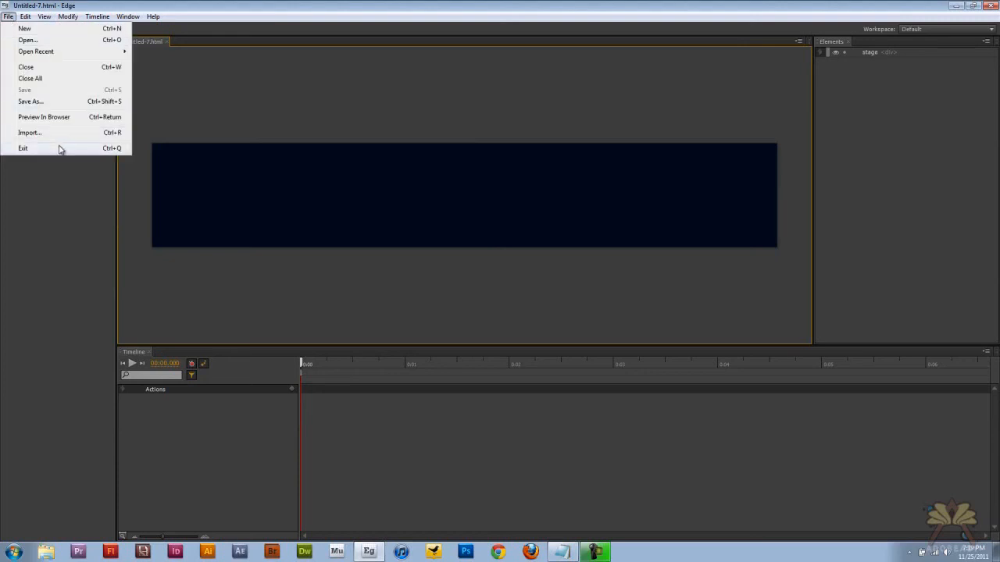
pyautogui.click(29, 131)
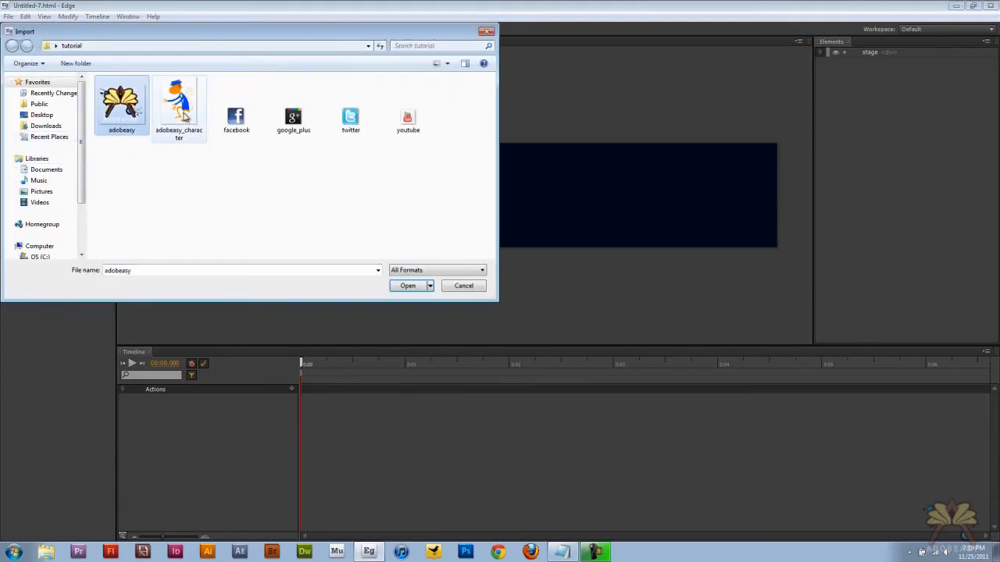
pyautogui.click(406, 285)
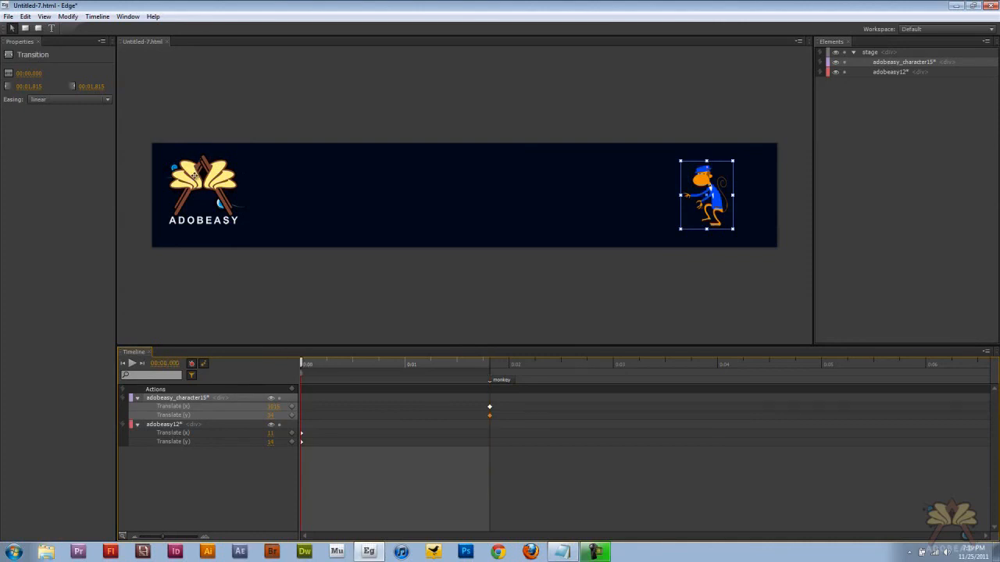
# - Give the Adobeasy logo a click action that plays the timeline from the 'monkey' label
pyautogui.click(203, 187)
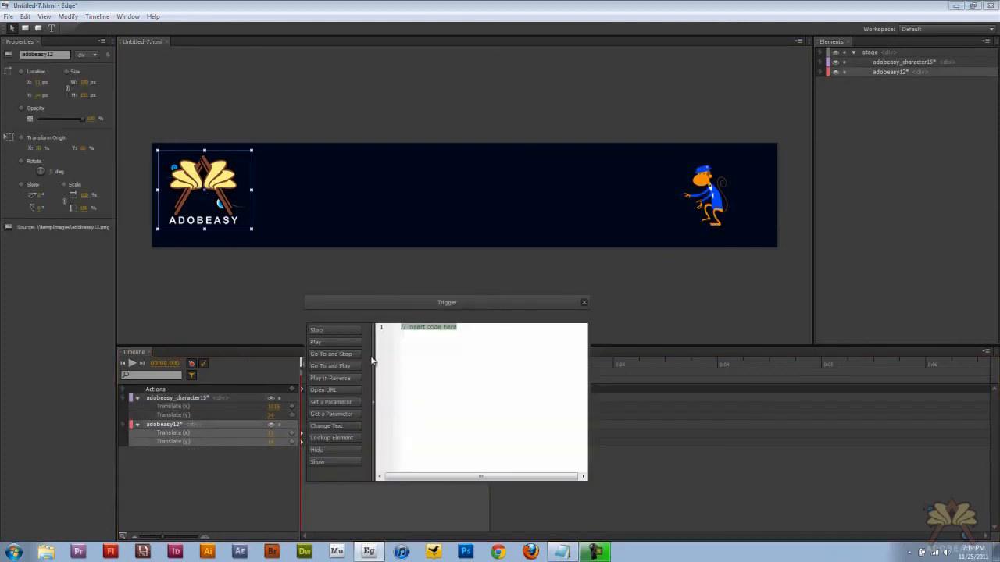
pyautogui.click(583, 303)
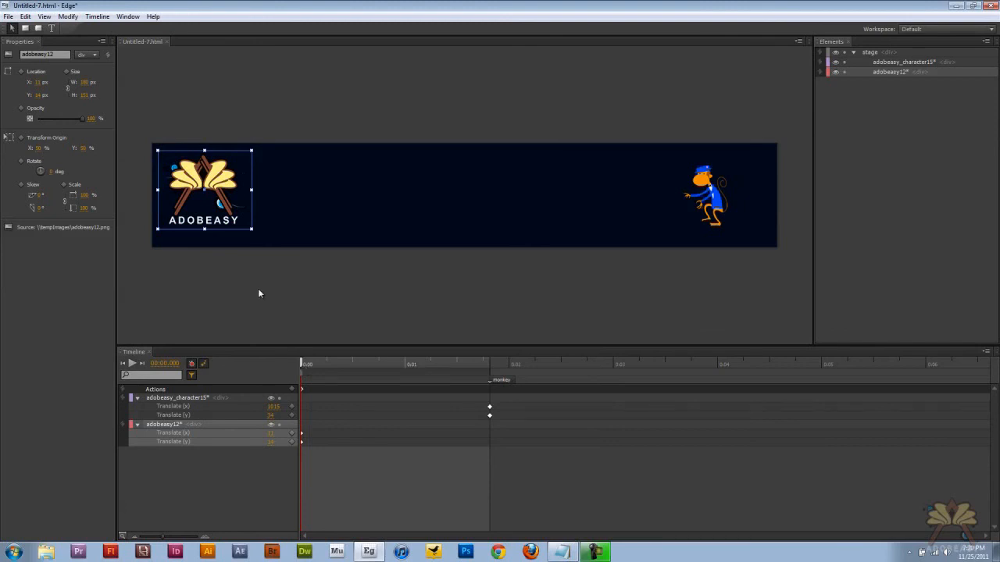
pyautogui.click(266, 154)
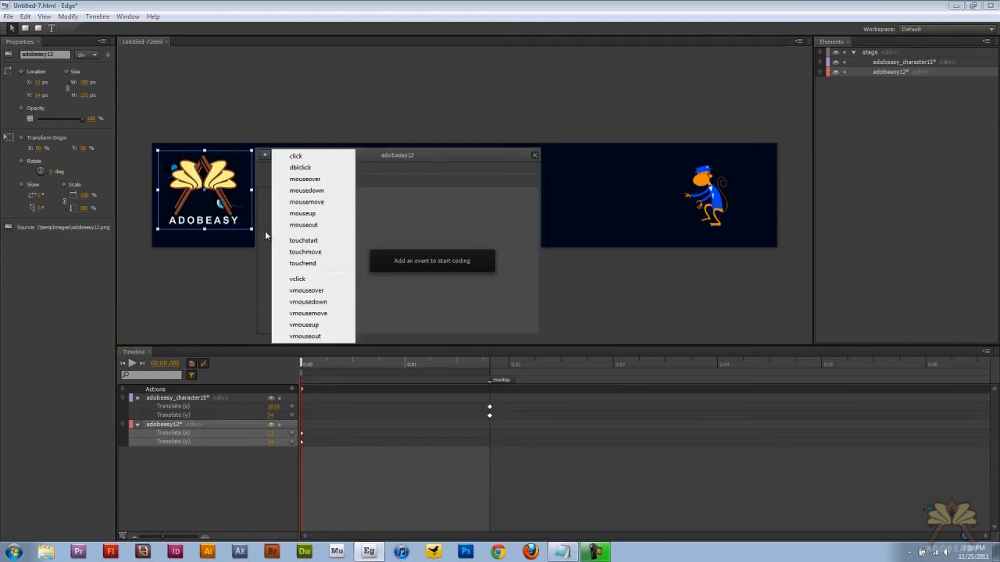
pyautogui.click(295, 156)
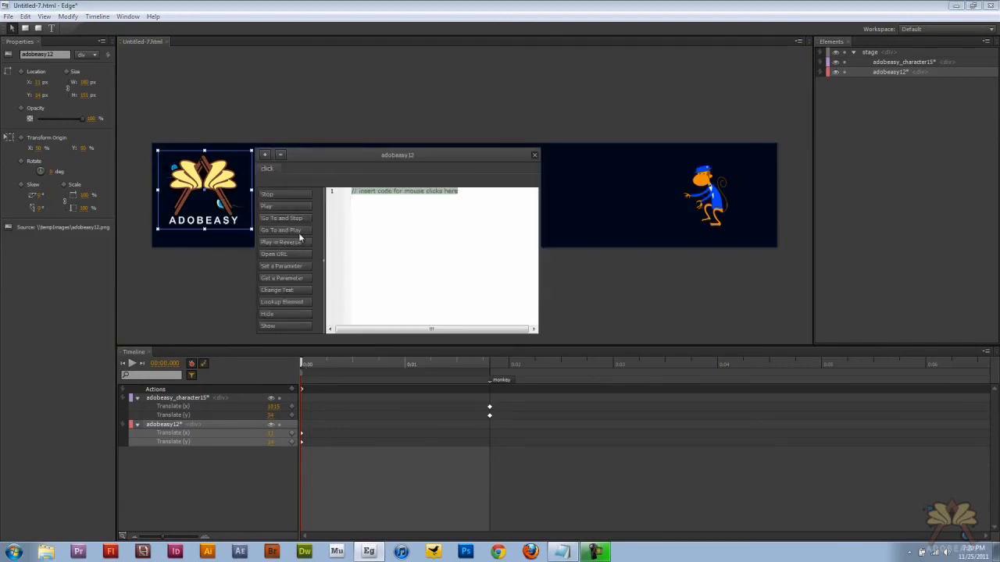
pyautogui.click(266, 206)
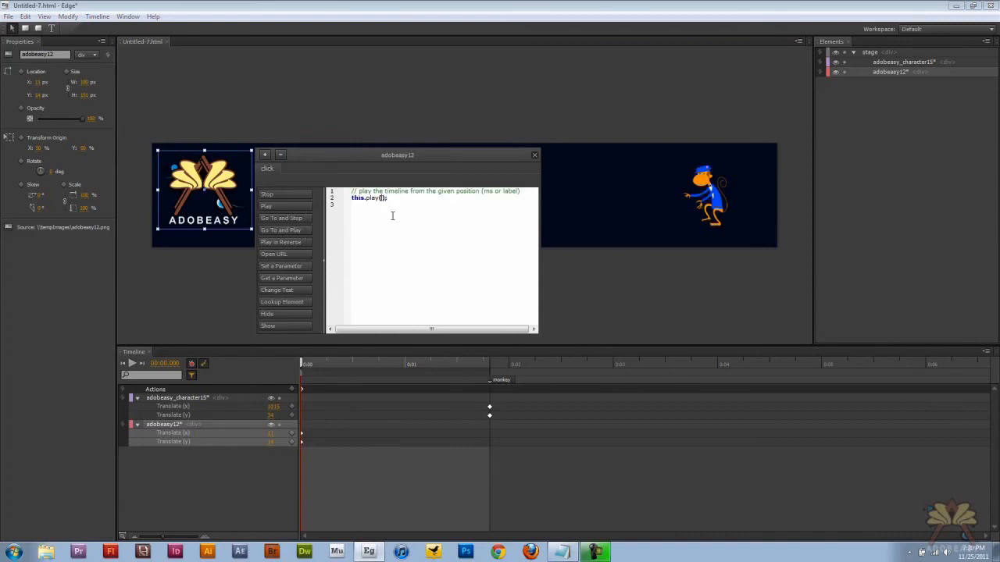
pyautogui.write('"monkey"')
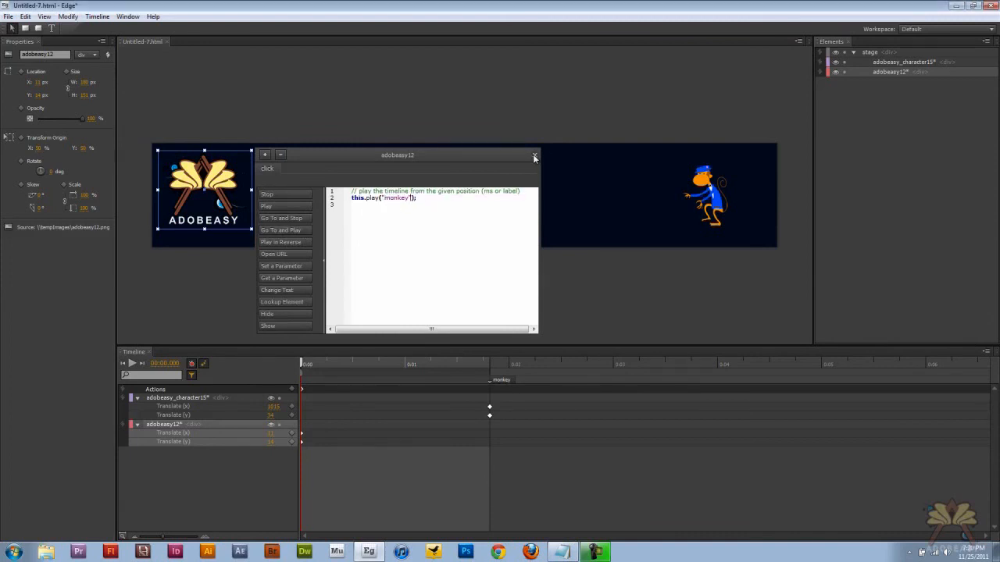
pyautogui.click(535, 155)
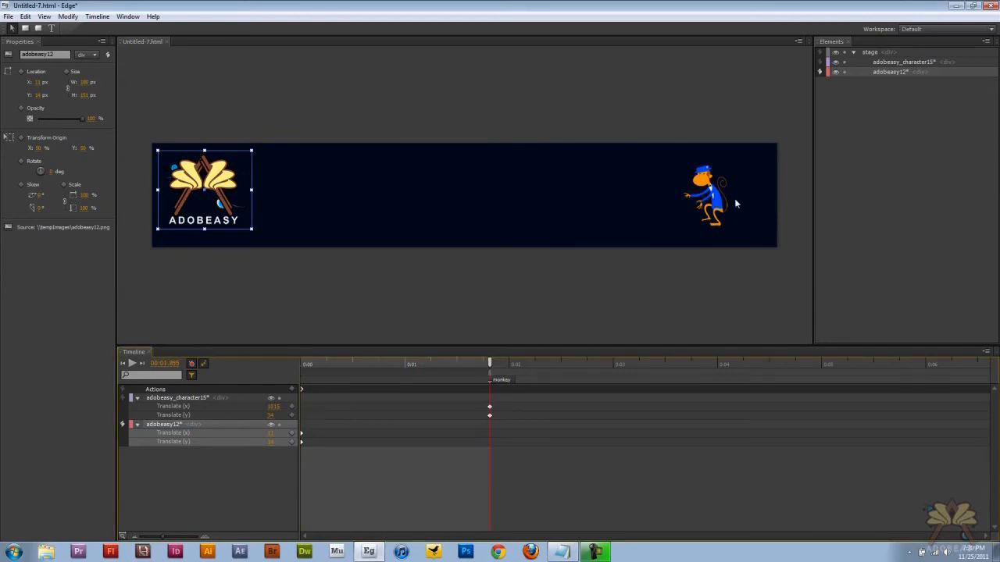
# - Add a Rotate keyframe to the monkey character so it flips after the monkey label
pyautogui.click(706, 195)
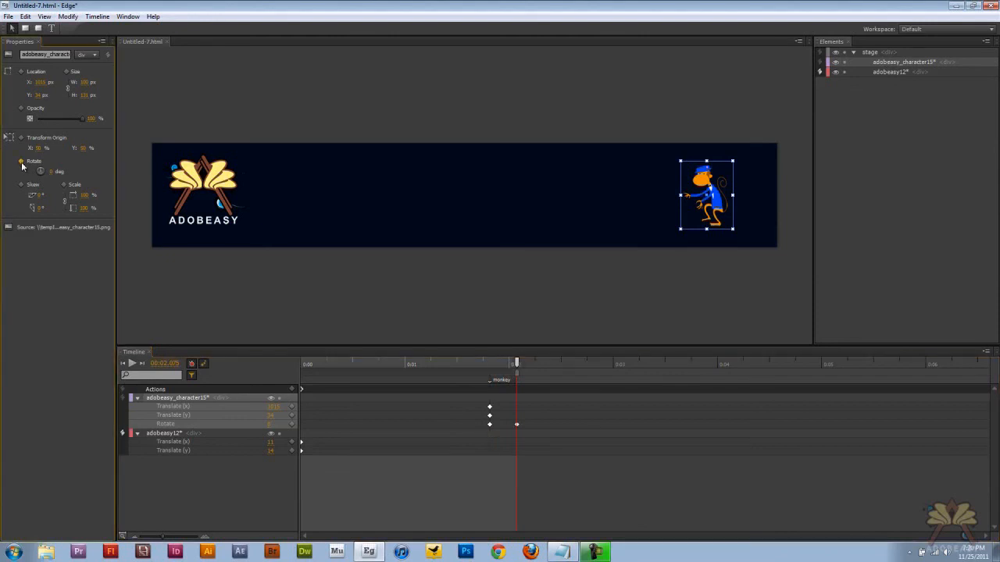
pyautogui.click(66, 170)
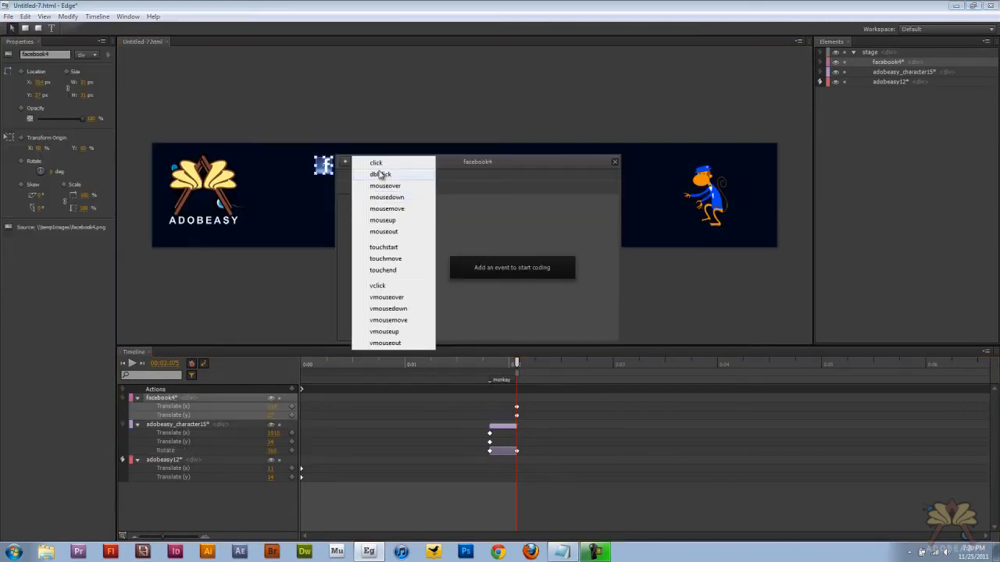
# - Give the Facebook icon a click action with an Open URL snippet pointing to the Facebook page
pyautogui.click(375, 162)
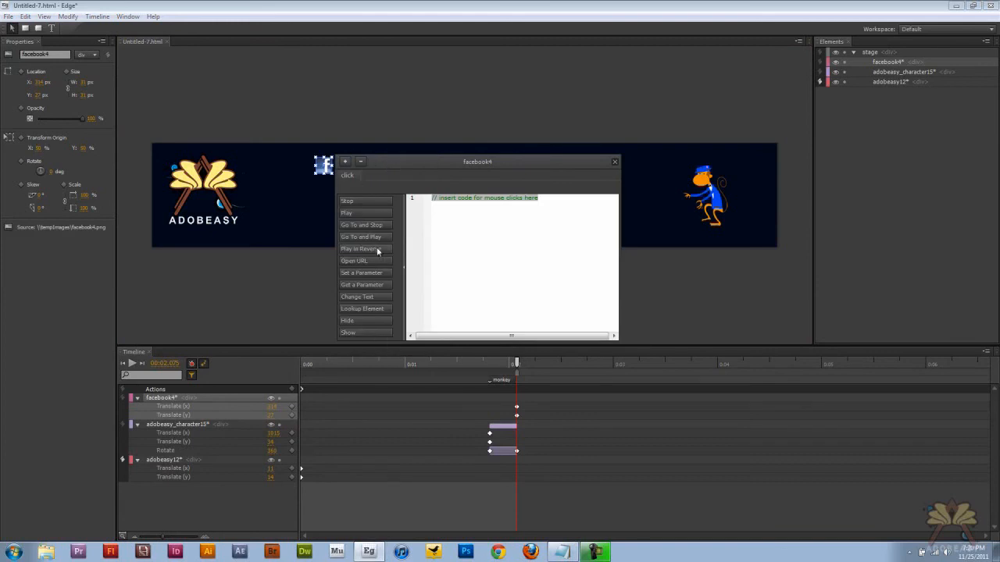
pyautogui.click(353, 261)
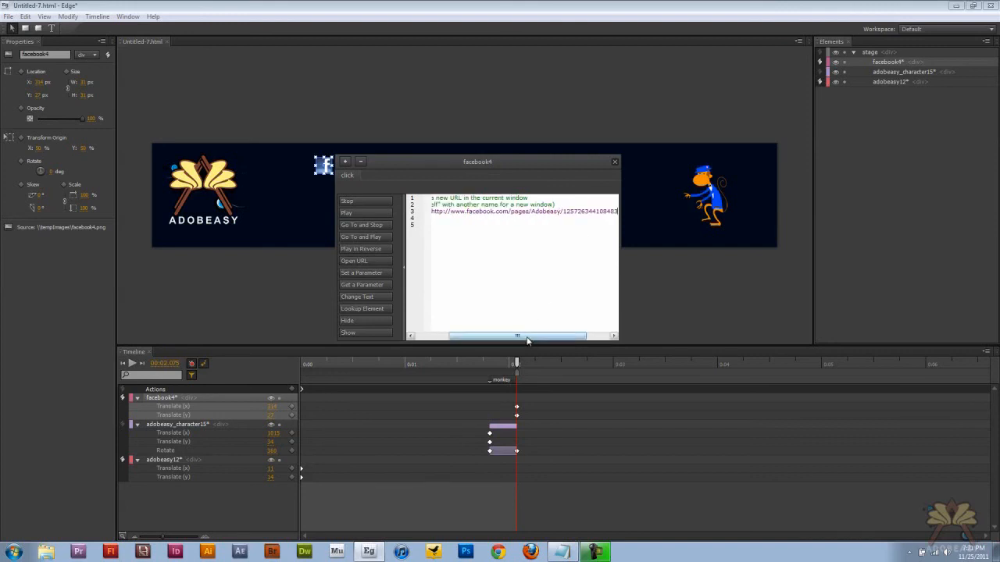
pyautogui.moveTo(557, 335); pyautogui.dragTo(544, 334)
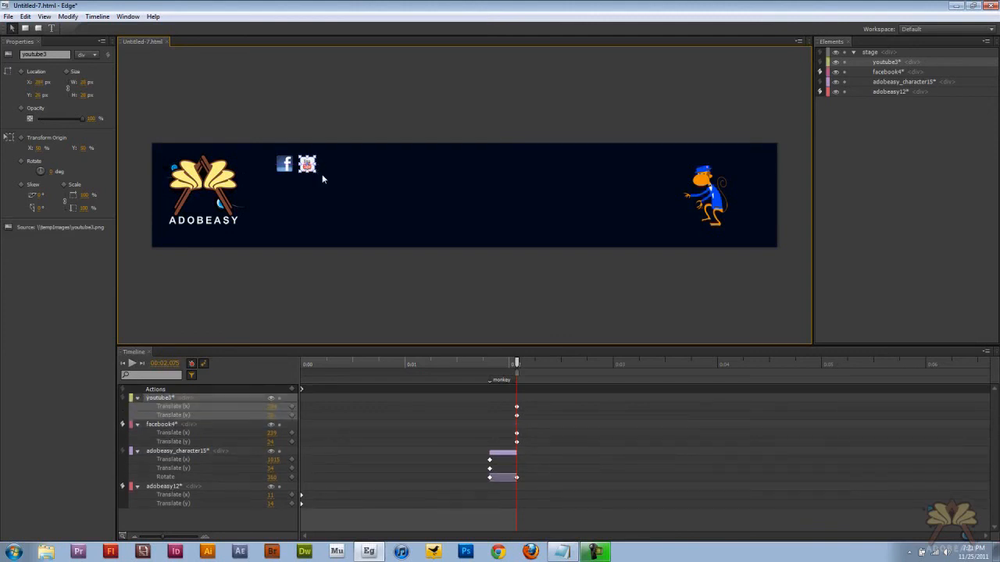
# - Give the YouTube icon a click action that opens the Adobeasy YouTube channel URL
pyautogui.click(306, 164)
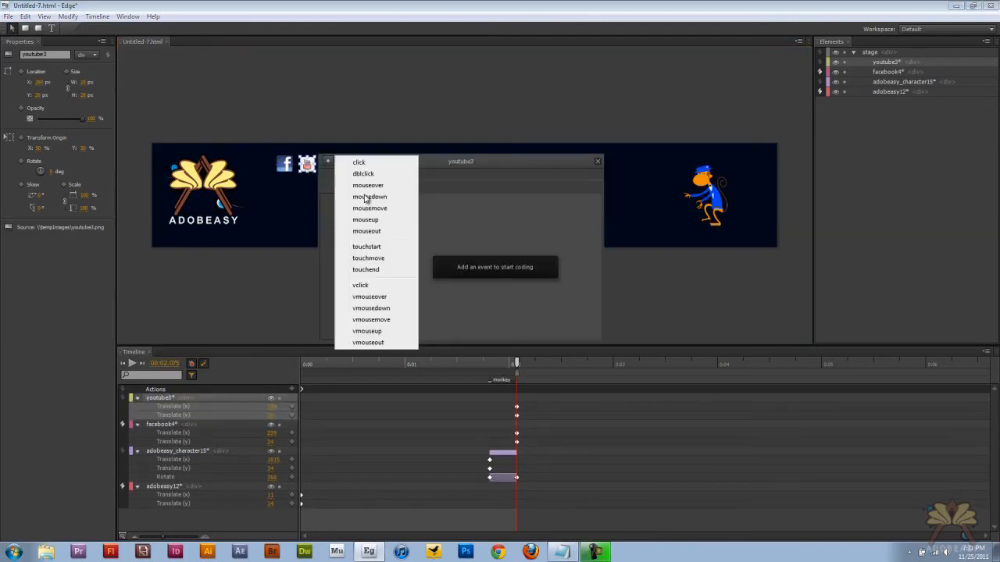
pyautogui.click(359, 163)
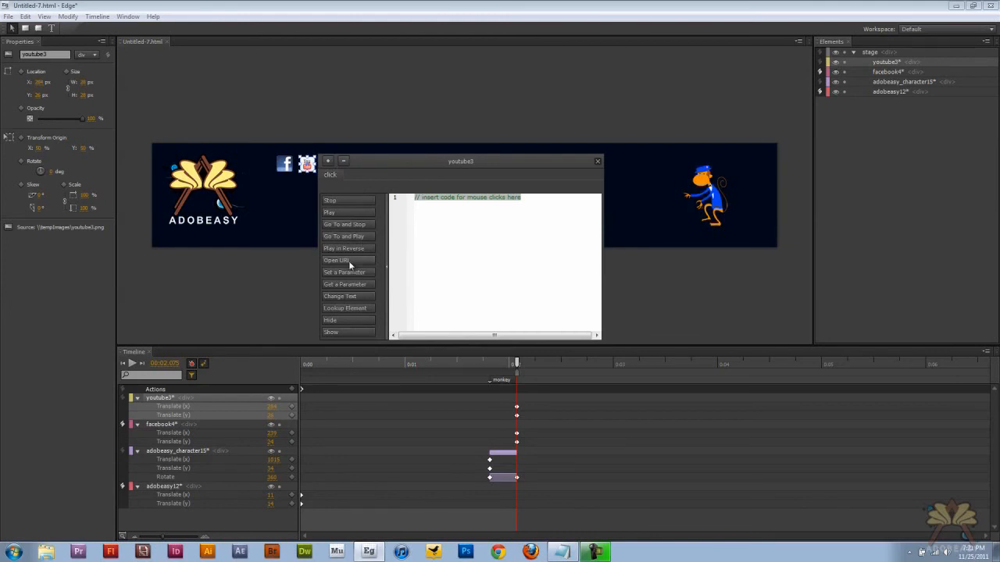
pyautogui.click(337, 259)
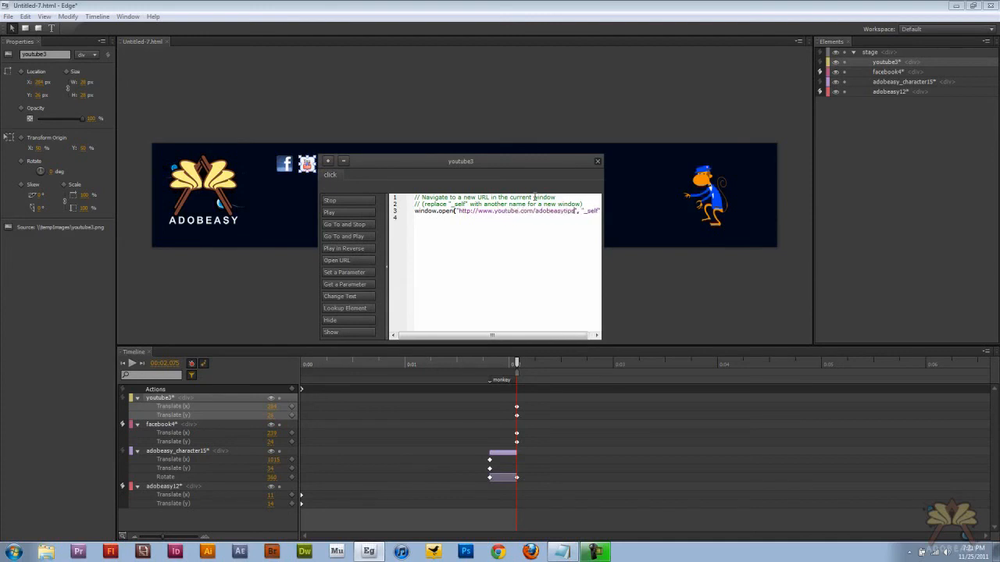
pyautogui.click(597, 161)
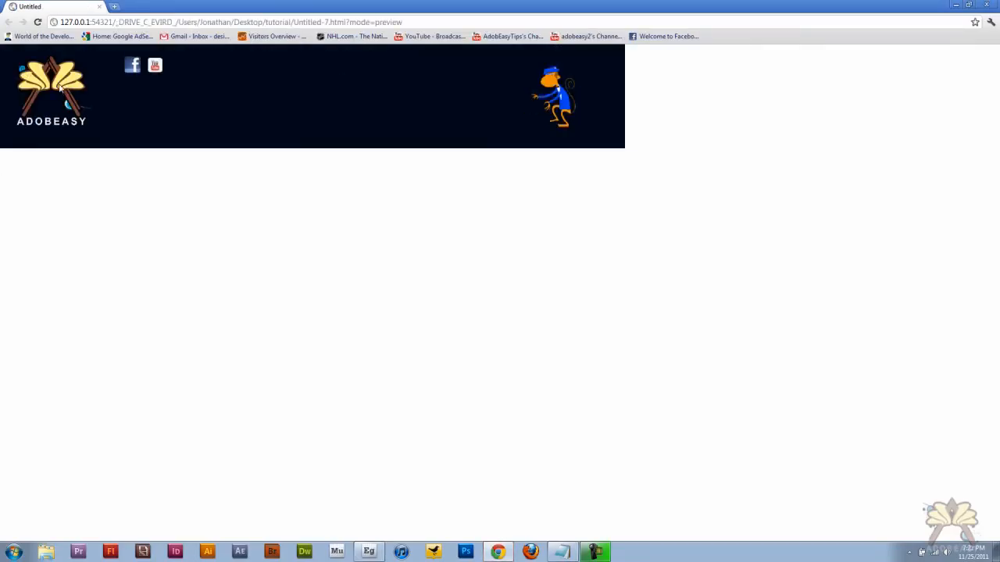
pyautogui.moveTo(569, 104)
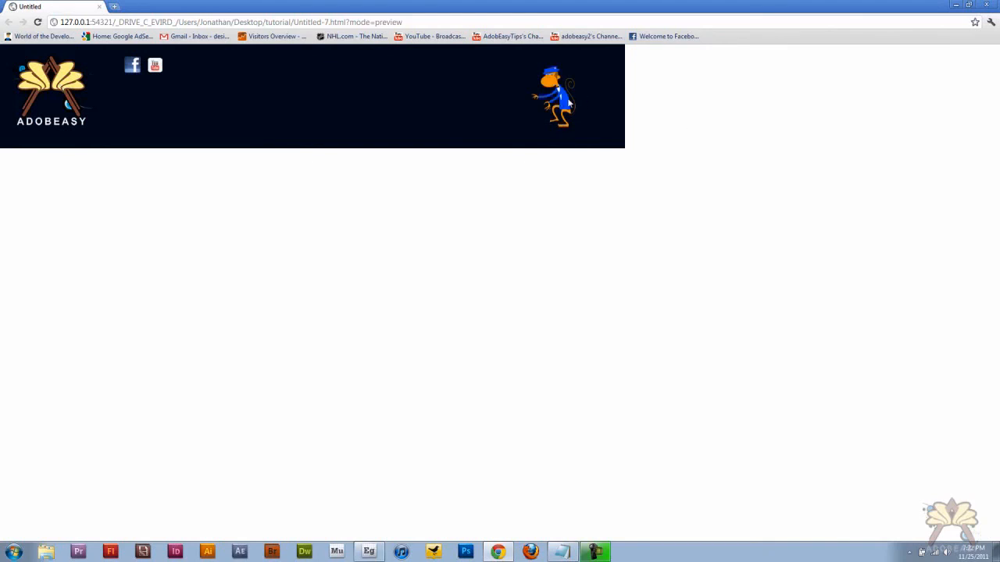
# - Test the YouTube icon in the Chrome preview, loading the channel page, then return to Edge
pyautogui.click(131, 66)
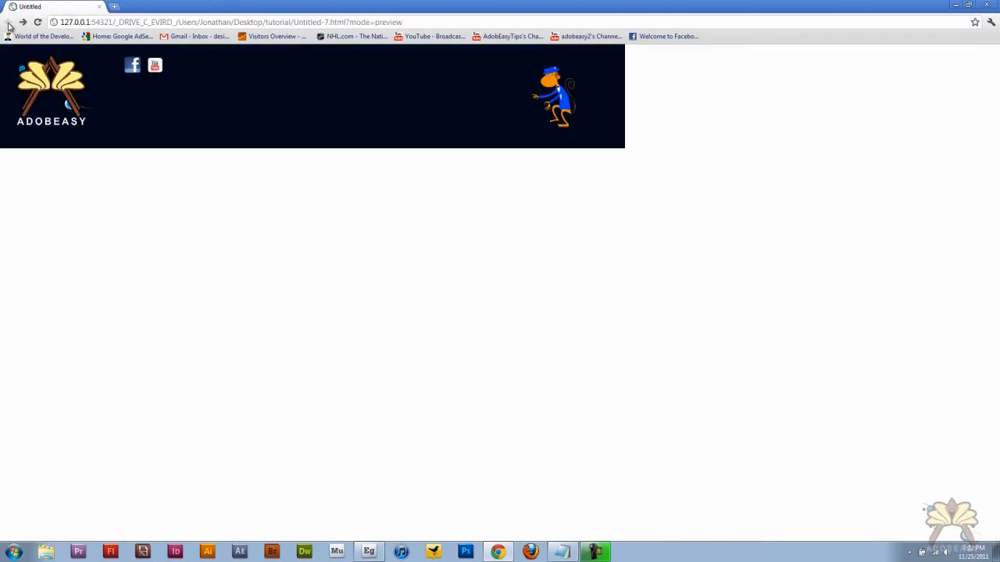
pyautogui.click(153, 65)
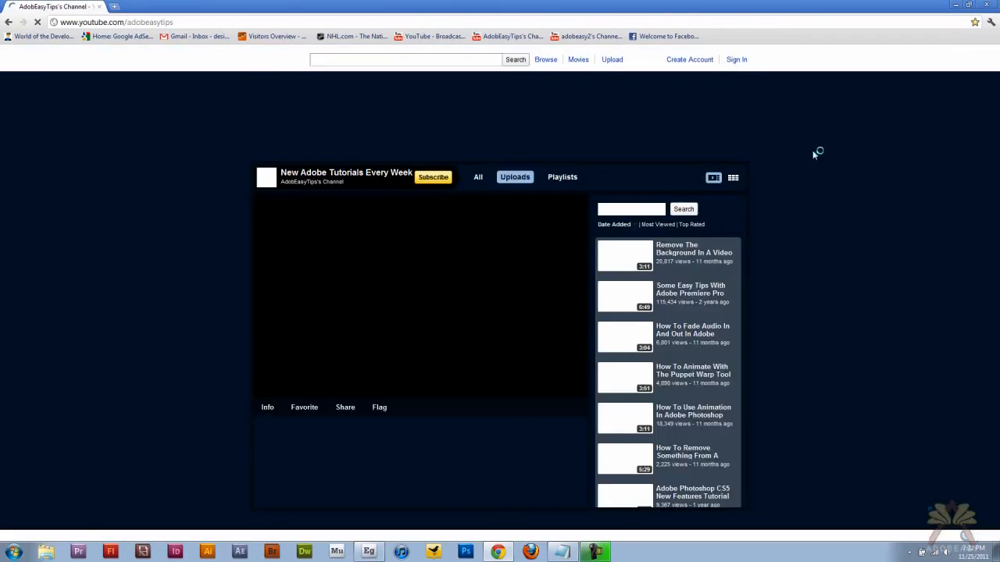
pyautogui.click(368, 553)
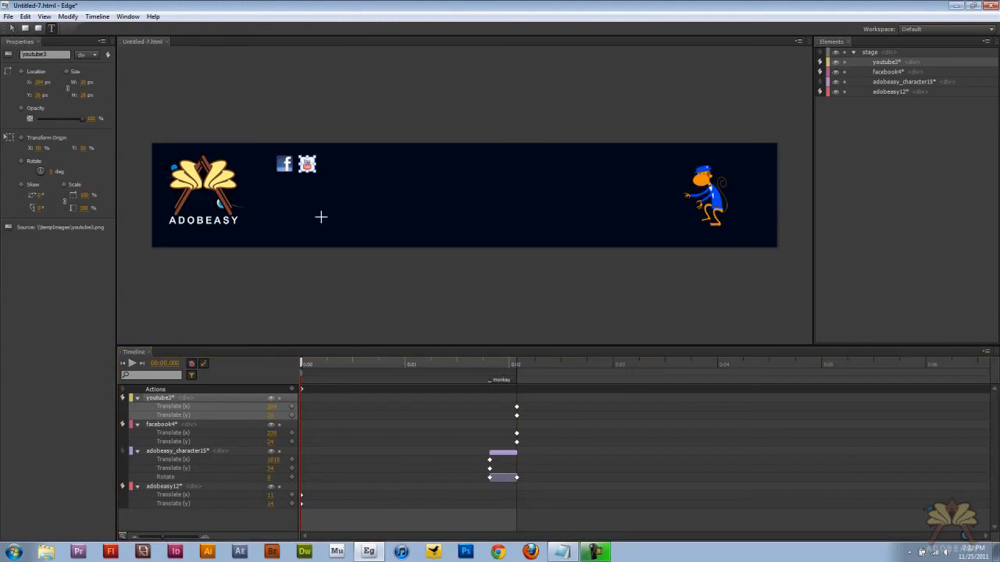
# - Draw a text box with 'AdobeasyTips On YouTube' in white, trying Georgia then settling on Arial
pyautogui.moveTo(280, 190); pyautogui.dragTo(673, 233)
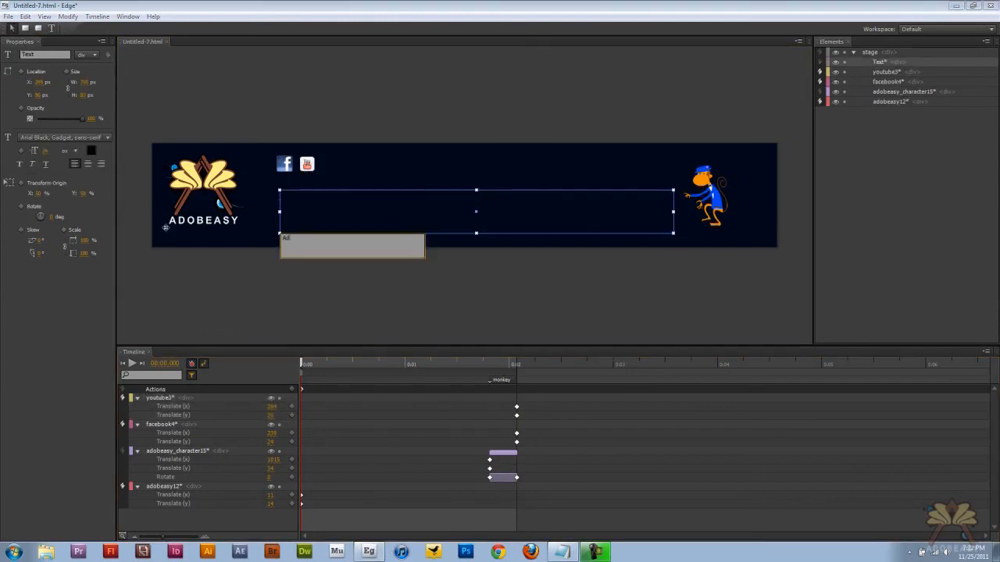
pyautogui.write('AdobeasyTips On YouTube')
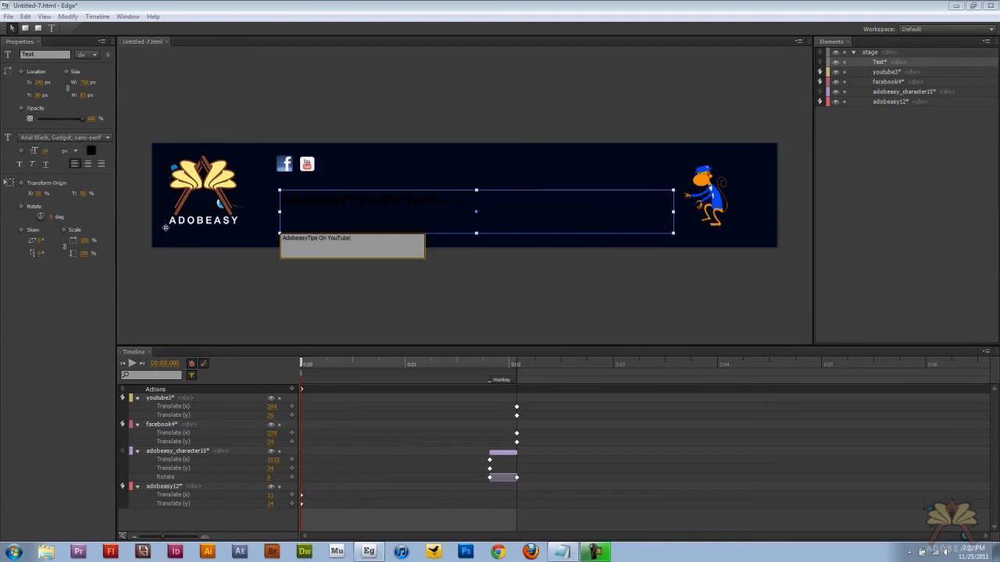
pyautogui.click(91, 150)
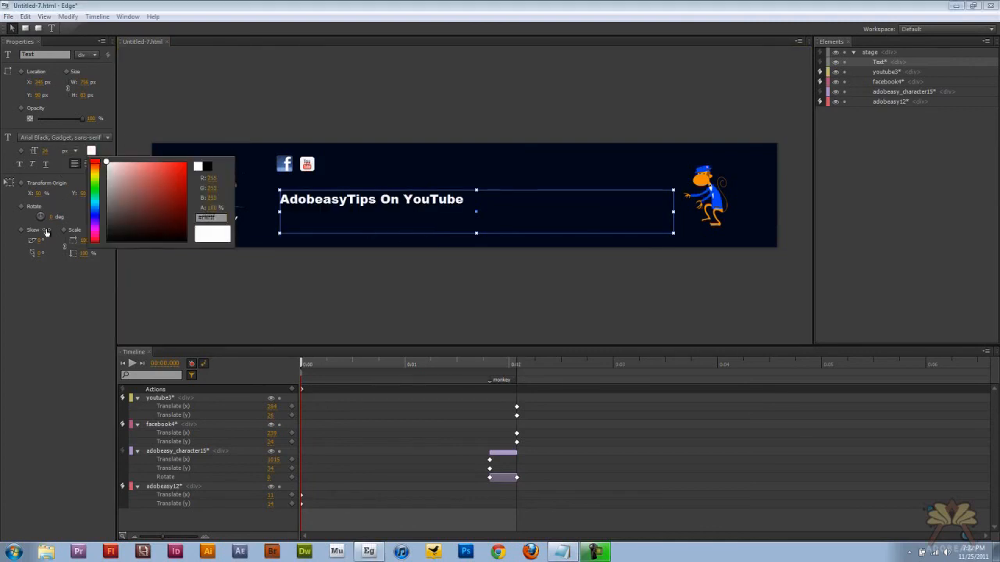
pyautogui.click(60, 138)
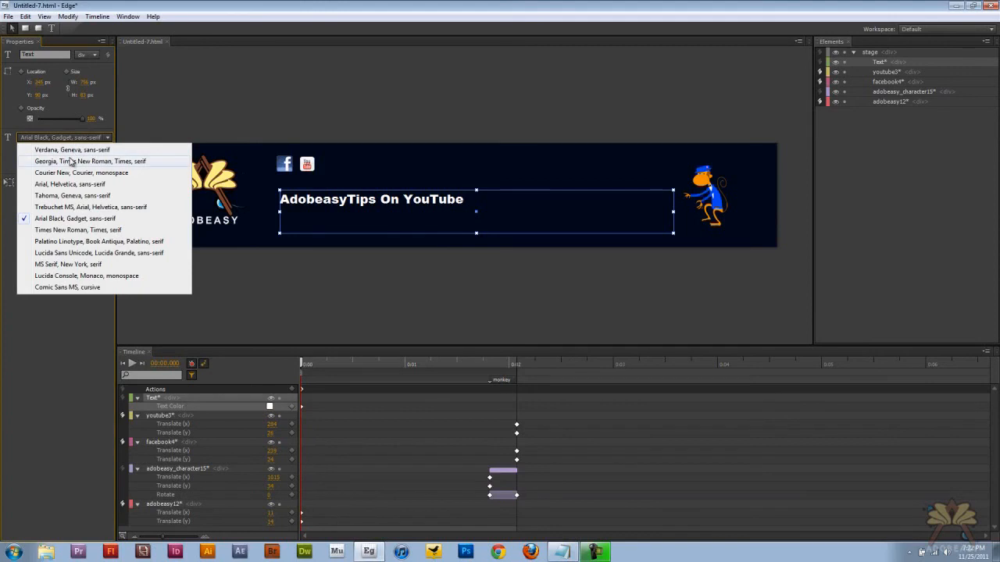
pyautogui.click(89, 160)
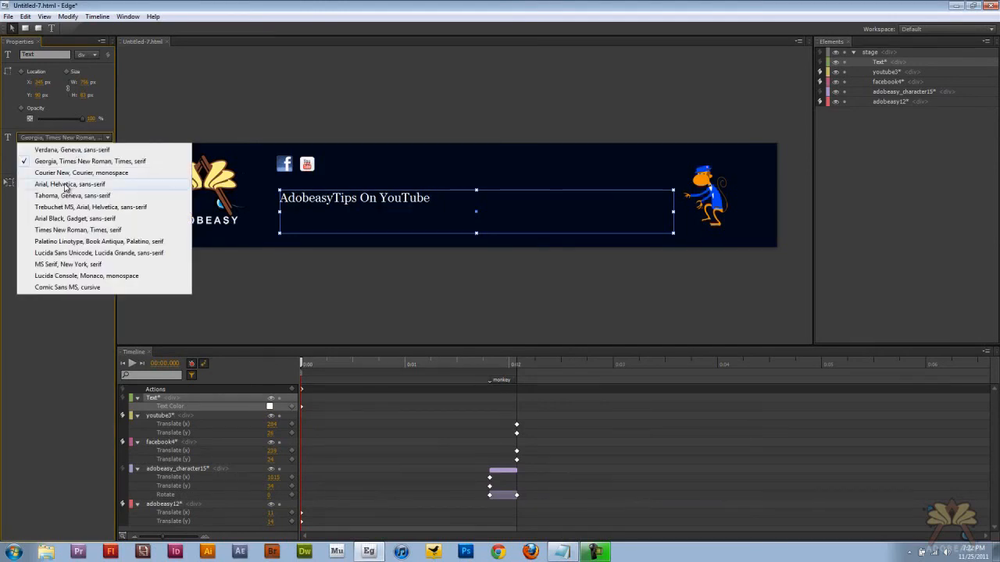
pyautogui.click(69, 185)
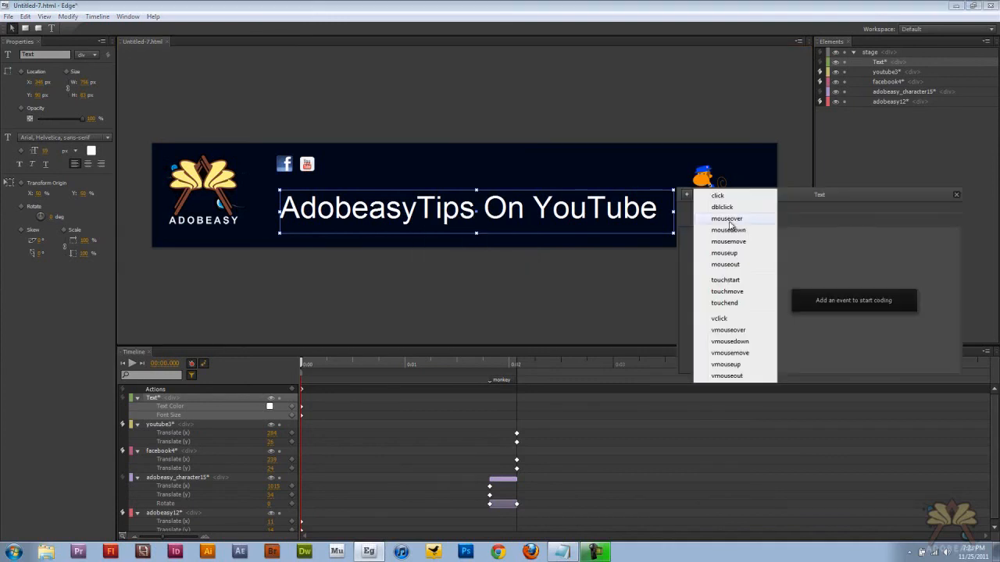
pyautogui.moveTo(719, 196)
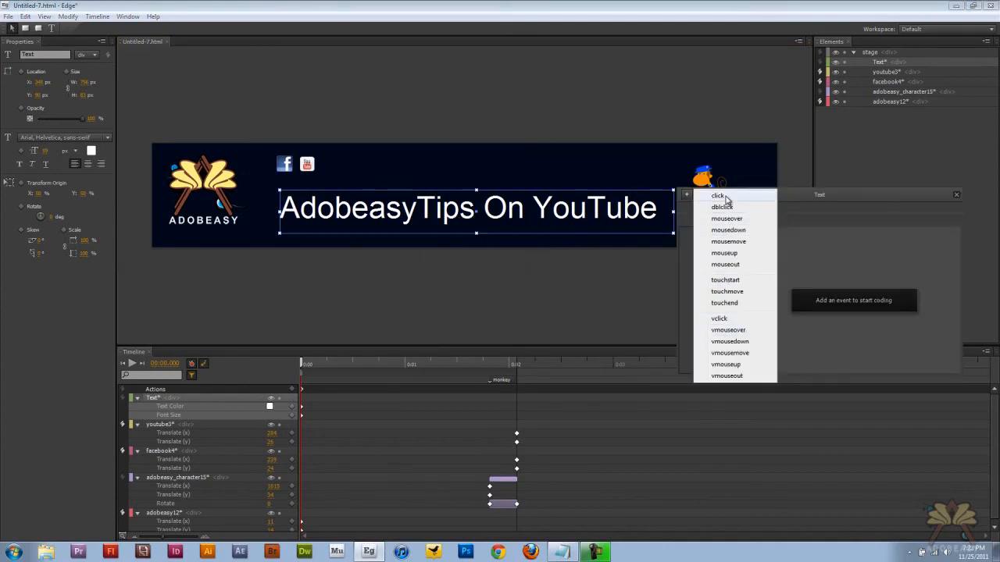
# - Give the text a click action with an Open URL snippet for the adobeasyti YouTube channel
pyautogui.click(718, 195)
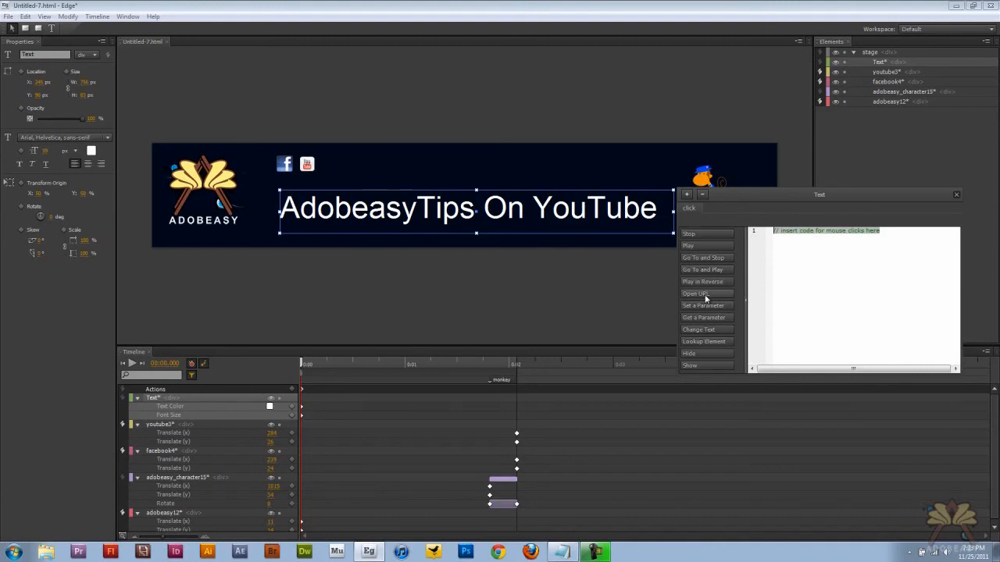
pyautogui.click(696, 294)
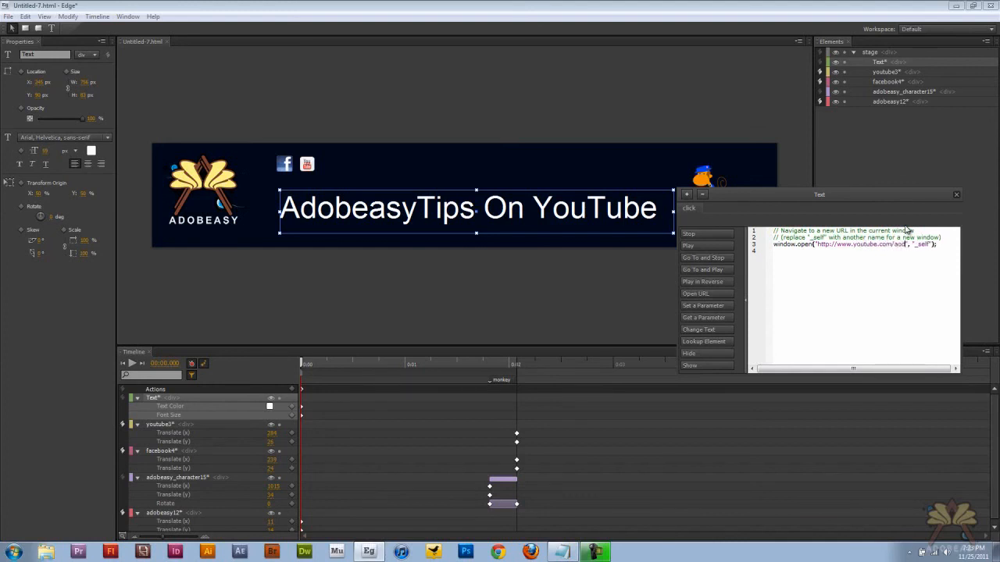
pyautogui.write('adobeasyti')
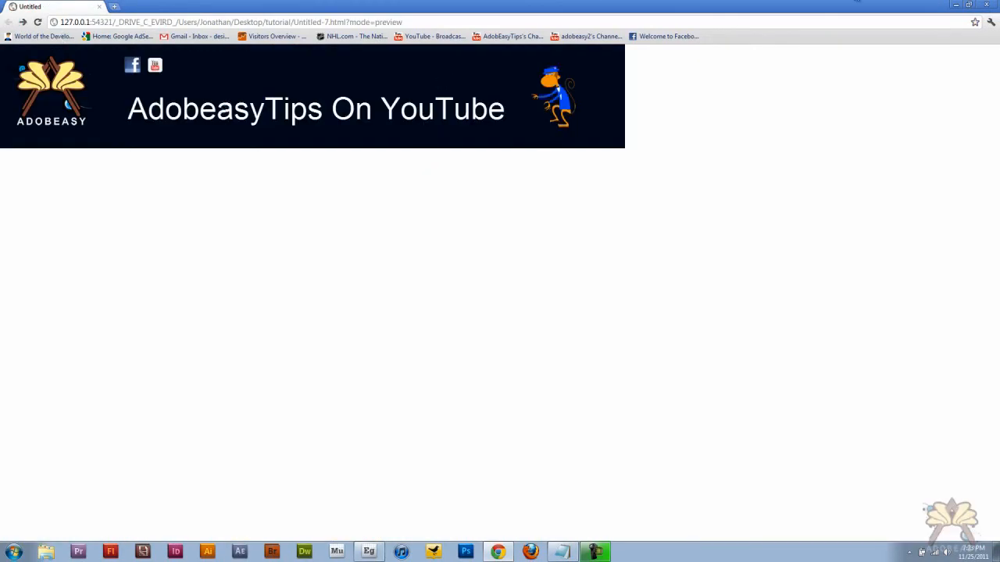
# - Return from the Chrome preview to the Edge project via the taskbar
pyautogui.click(369, 551)
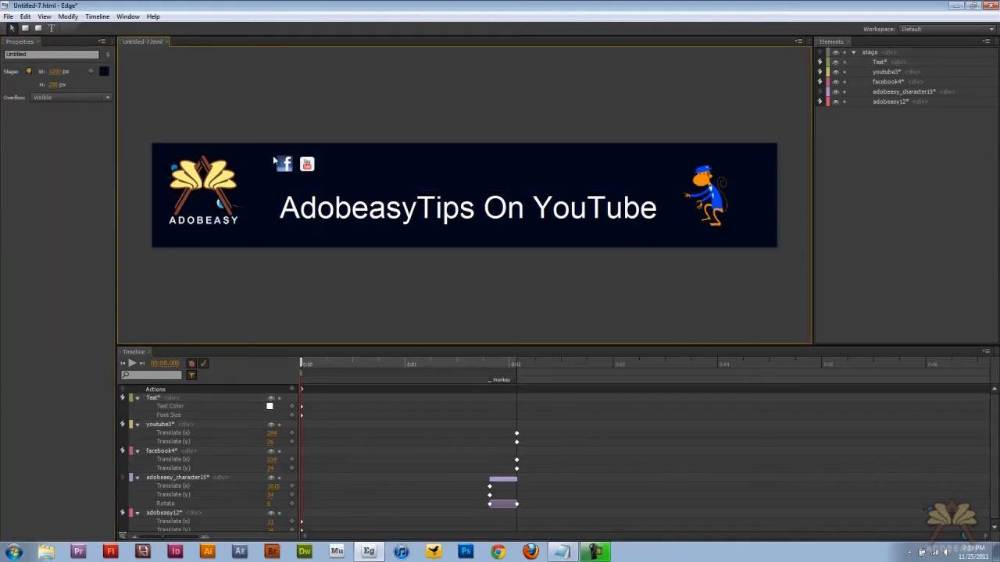